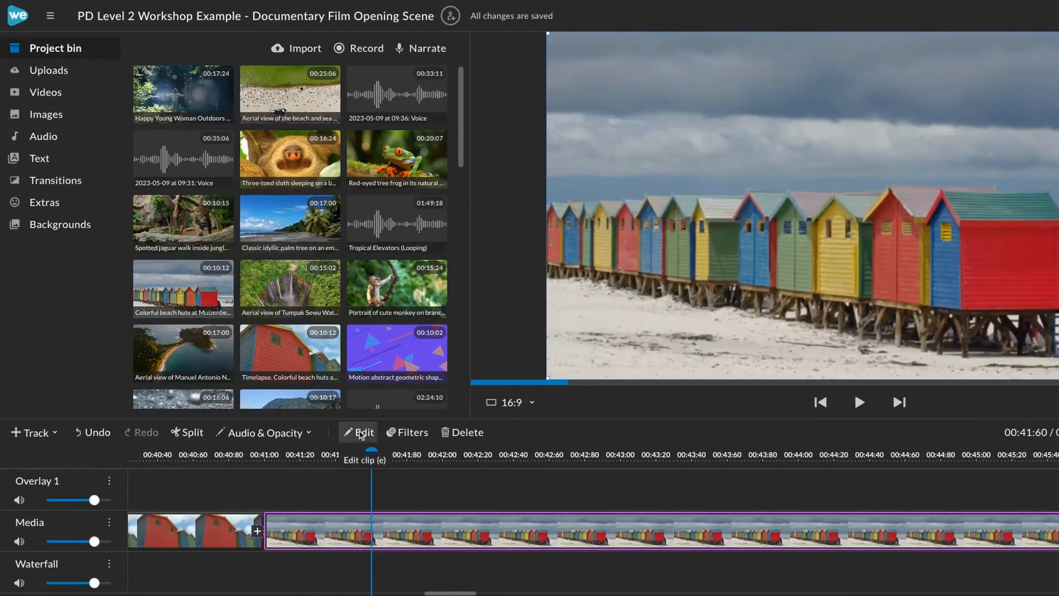
# - Raise brightness, contrast, hue, saturation and tint on the beach huts clip in the Color settings
pyautogui.click(363, 433)
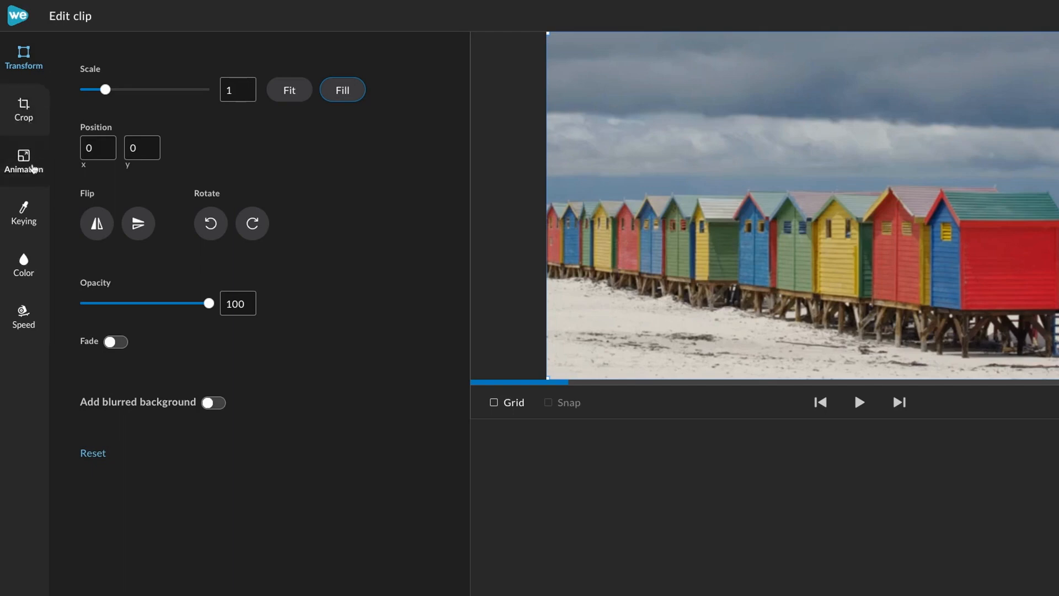
pyautogui.click(23, 262)
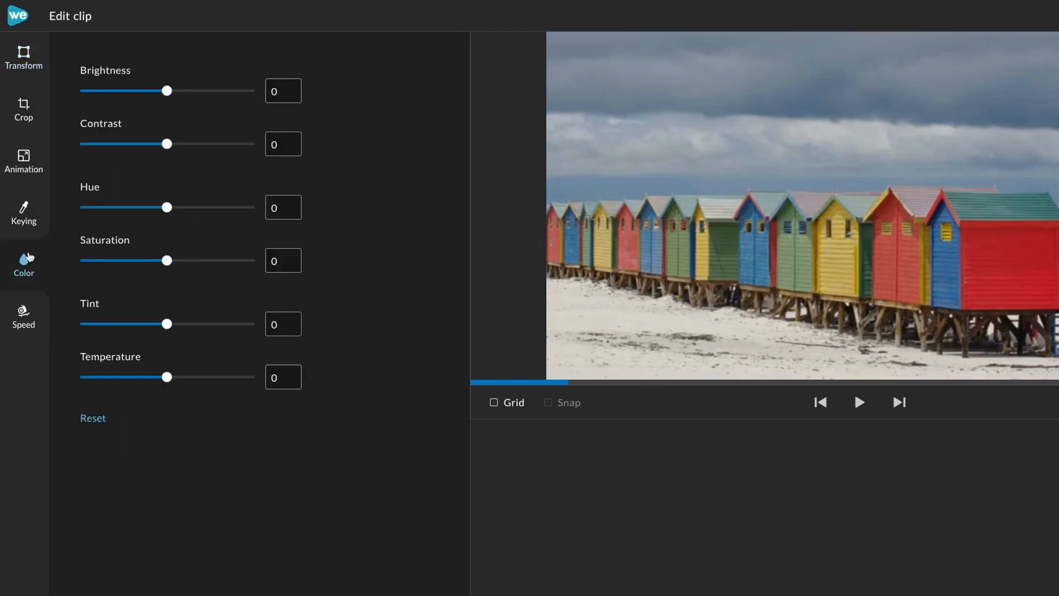
pyautogui.moveTo(167, 89); pyautogui.dragTo(185, 89)
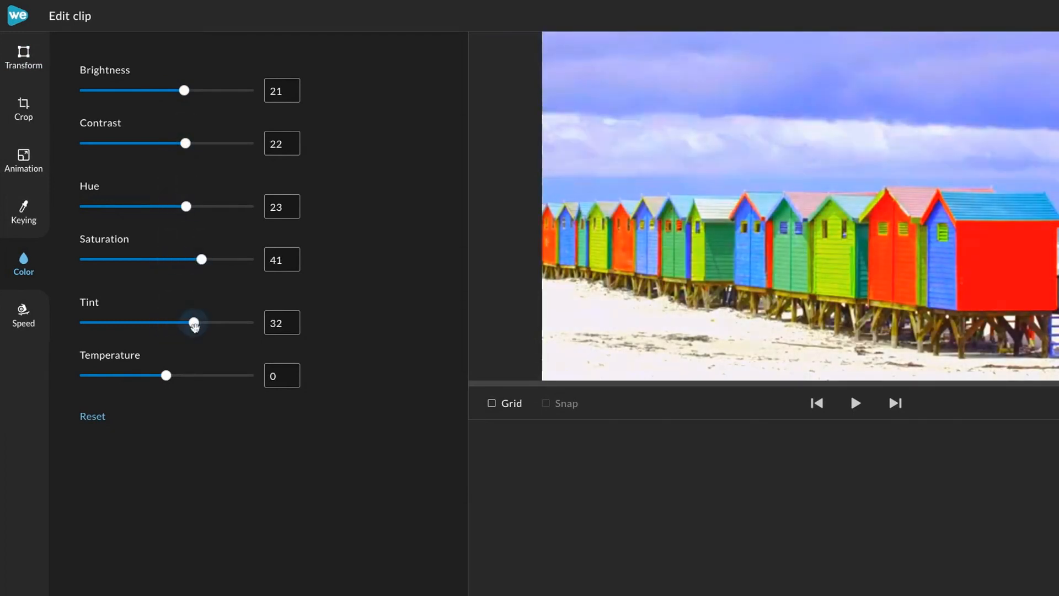
pyautogui.moveTo(166, 375); pyautogui.dragTo(218, 375)
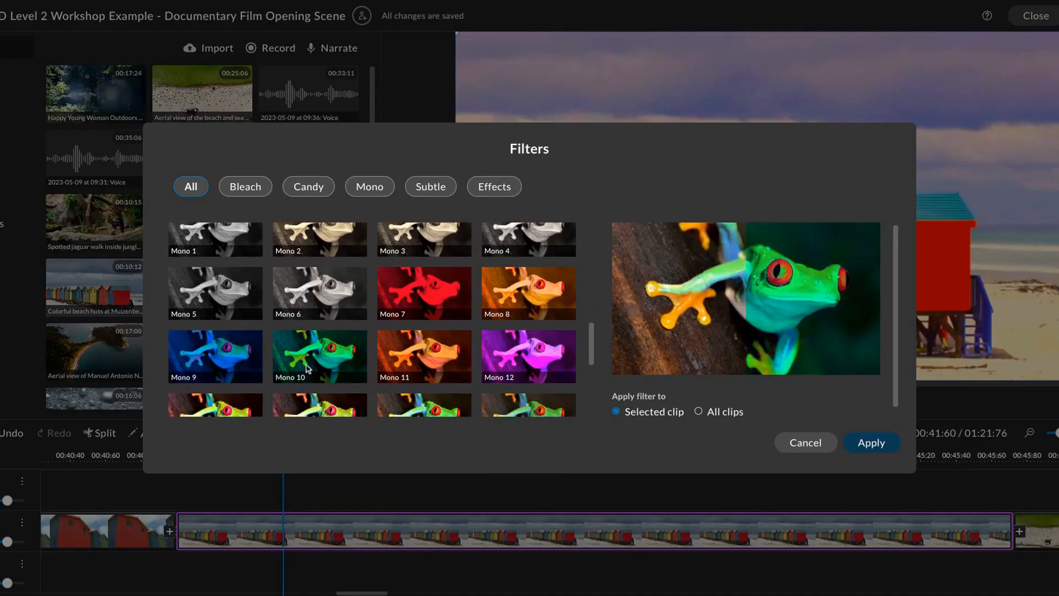
# - Apply the Candy 10 filter to all clips
pyautogui.click(871, 443)
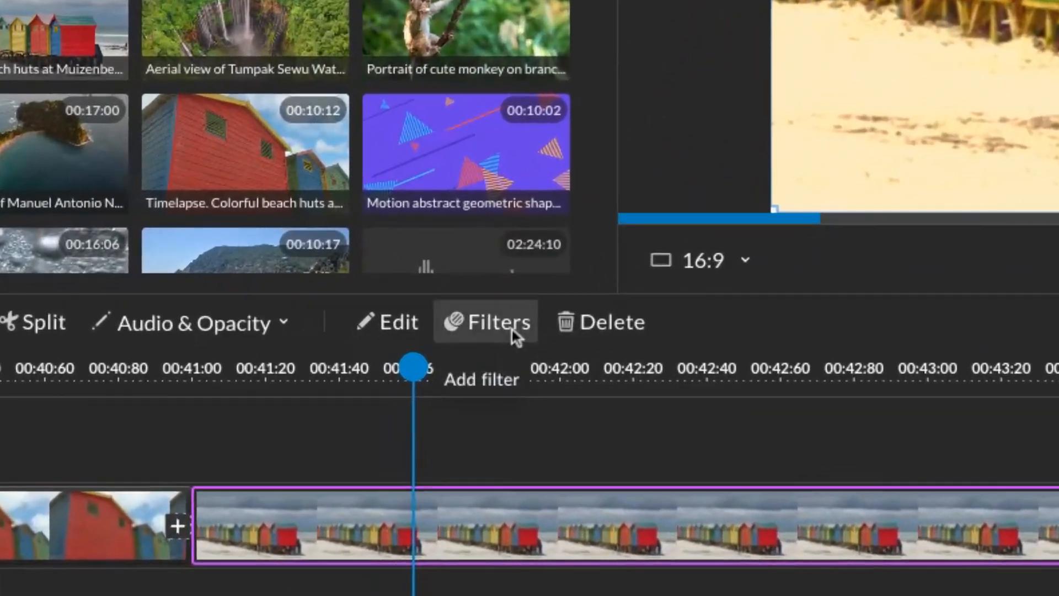
pyautogui.click(485, 322)
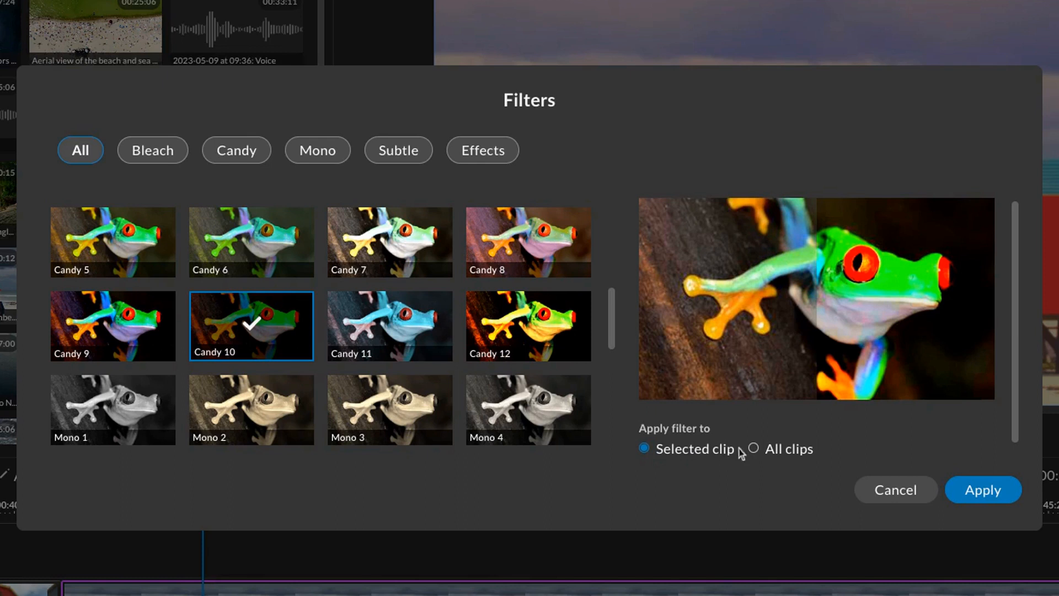
pyautogui.click(753, 449)
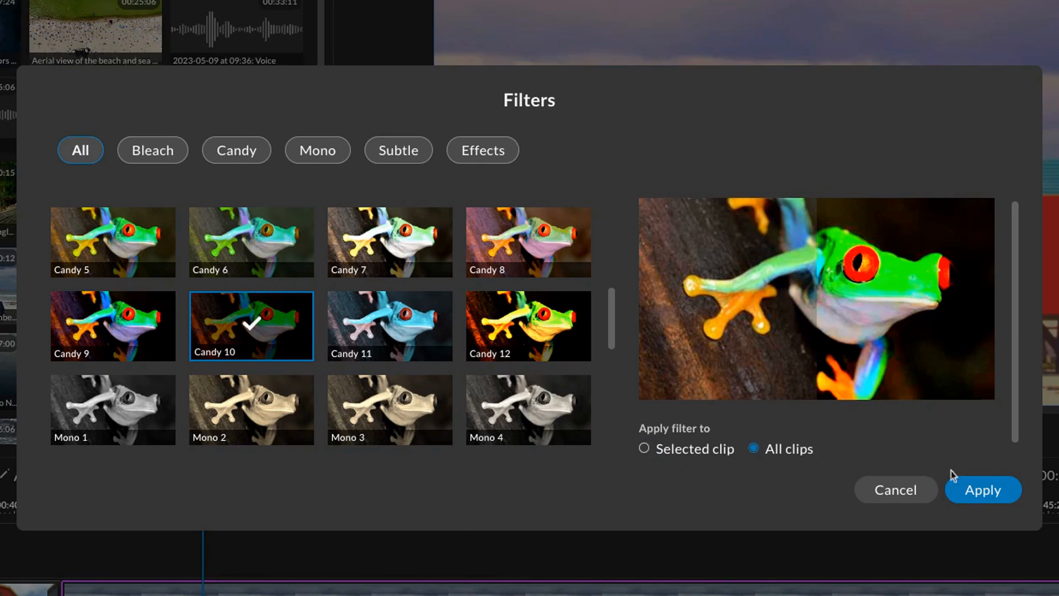
pyautogui.click(983, 489)
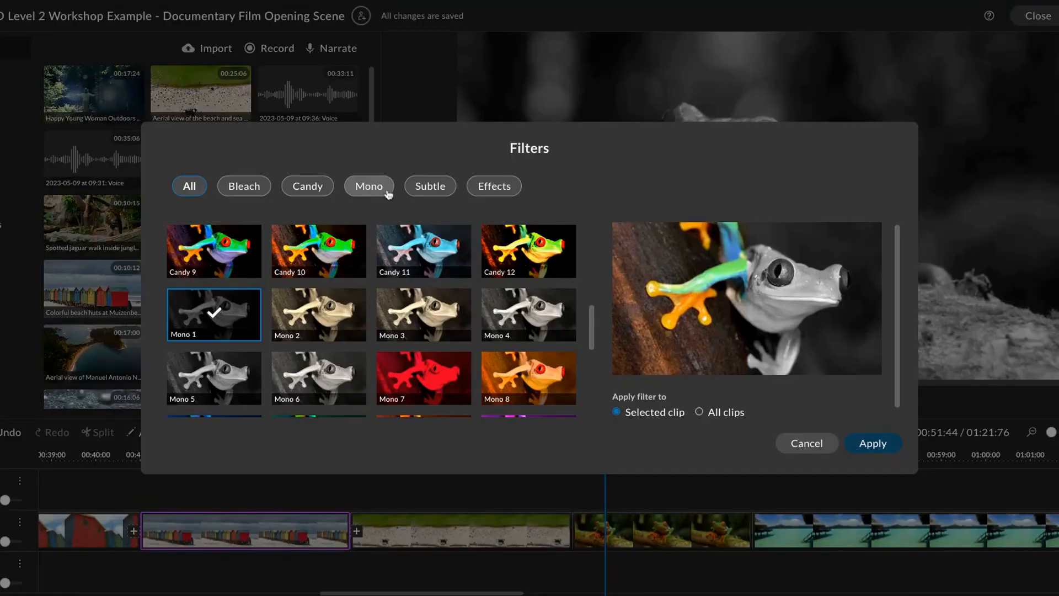
# - Choose the orange Mono 8 filter for the selected clip only
pyautogui.click(368, 185)
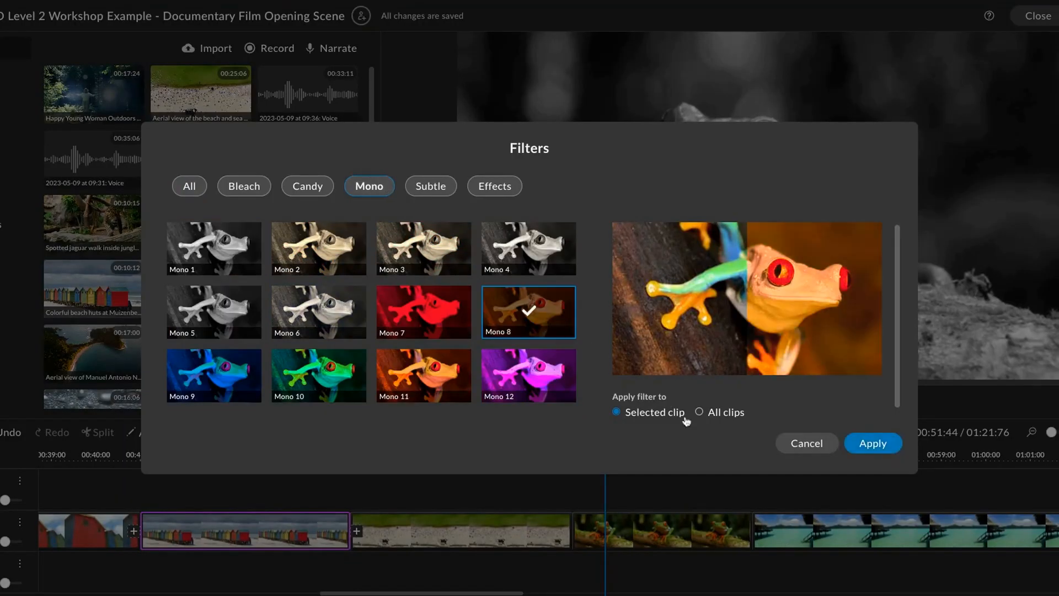
pyautogui.click(872, 444)
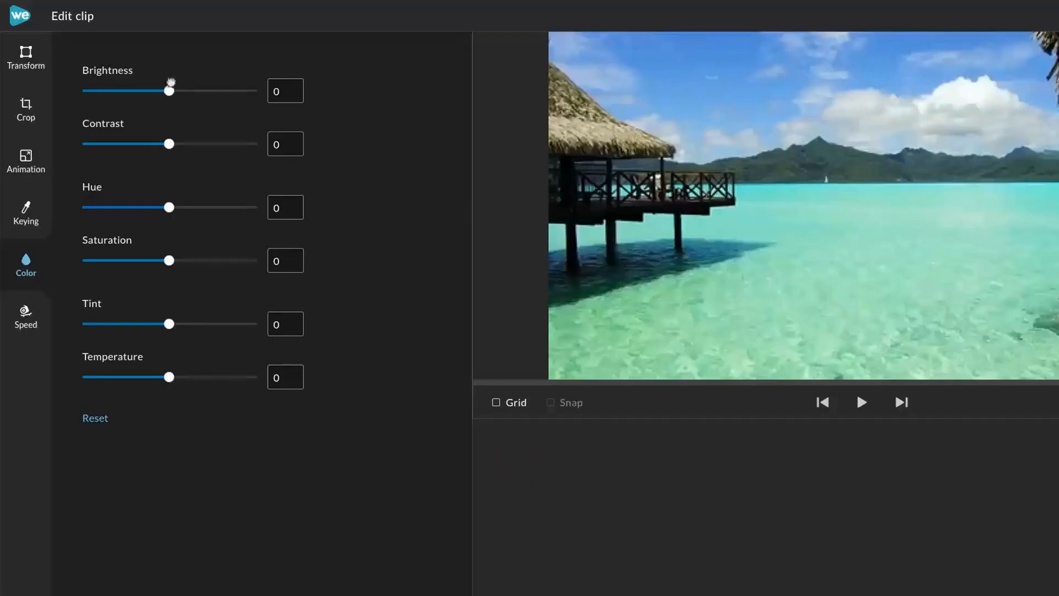
# - Experiment with brightness and contrast, ending with contrast 11, saturation 9 and temperature -27 on the hut close-up
pyautogui.moveTo(169, 89); pyautogui.dragTo(126, 89)
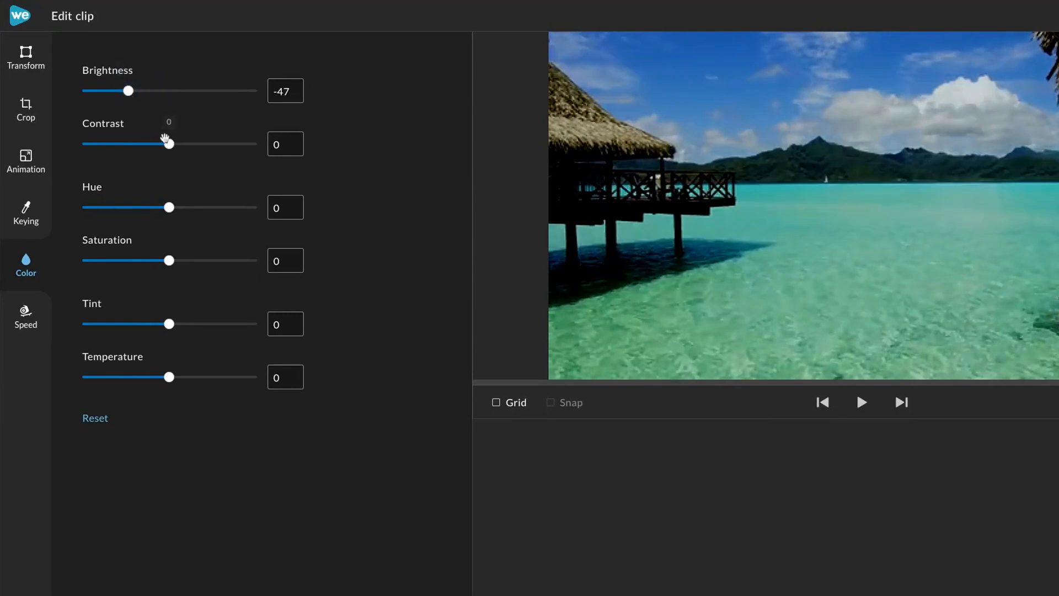
pyautogui.moveTo(167, 144); pyautogui.dragTo(179, 144)
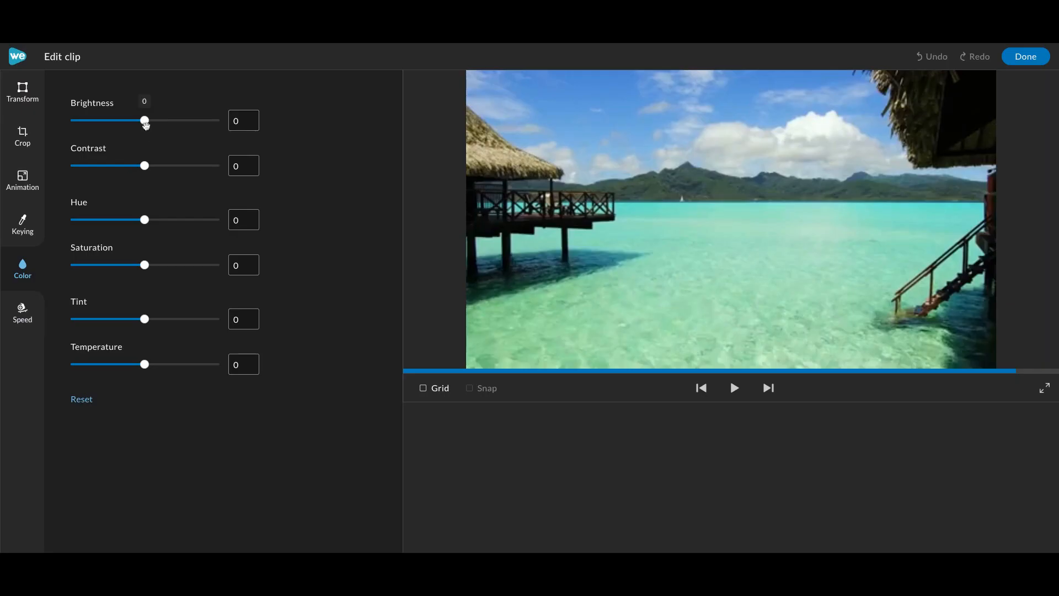
pyautogui.moveTo(143, 120); pyautogui.dragTo(129, 120)
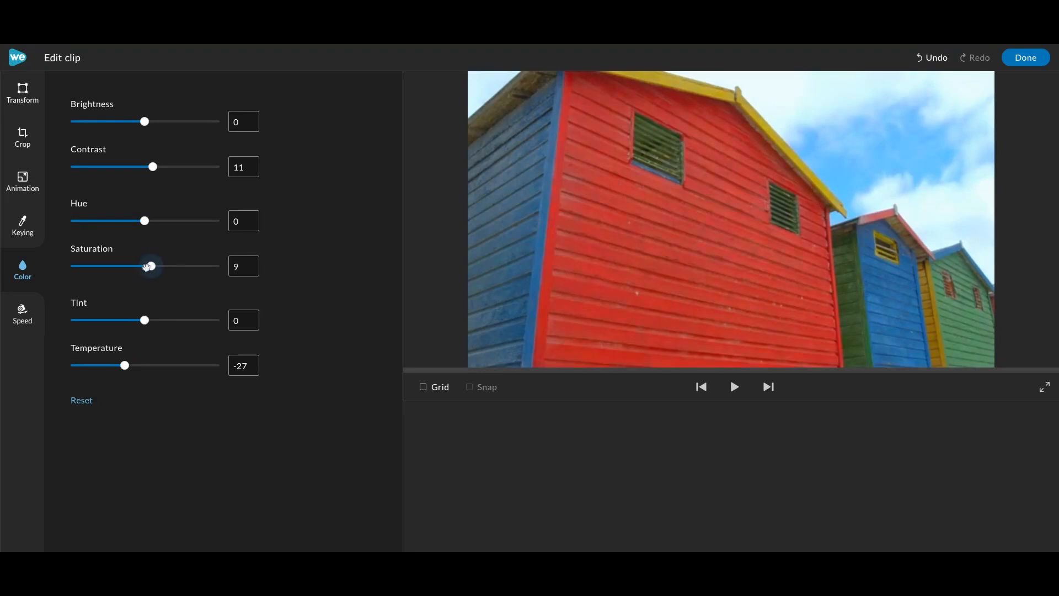
pyautogui.click(1026, 57)
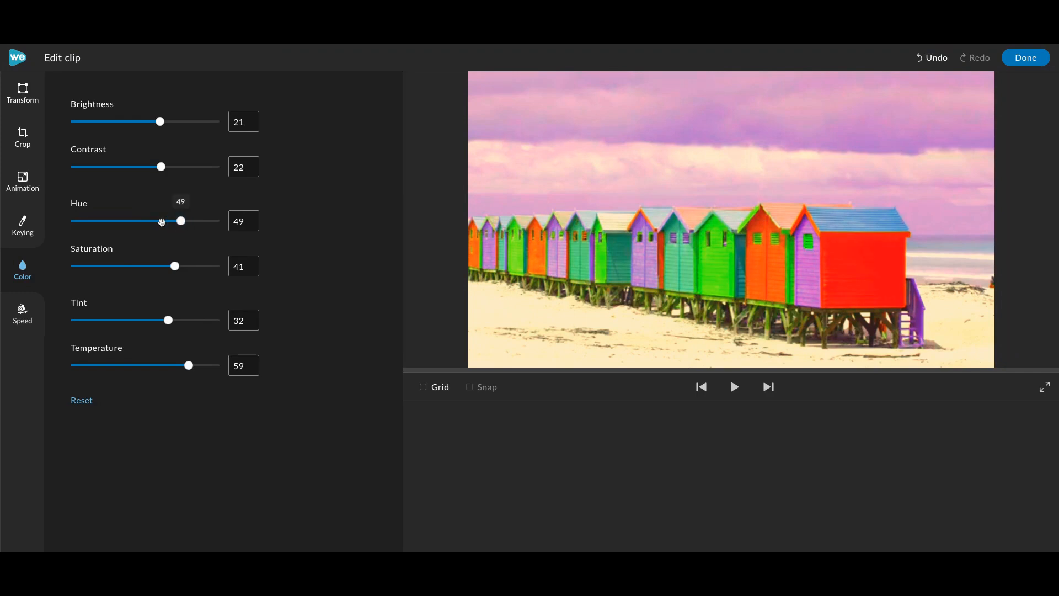
# - Return the huts clip's hue to about 1 and cool its temperature to -55
pyautogui.moveTo(180, 221); pyautogui.dragTo(197, 221)
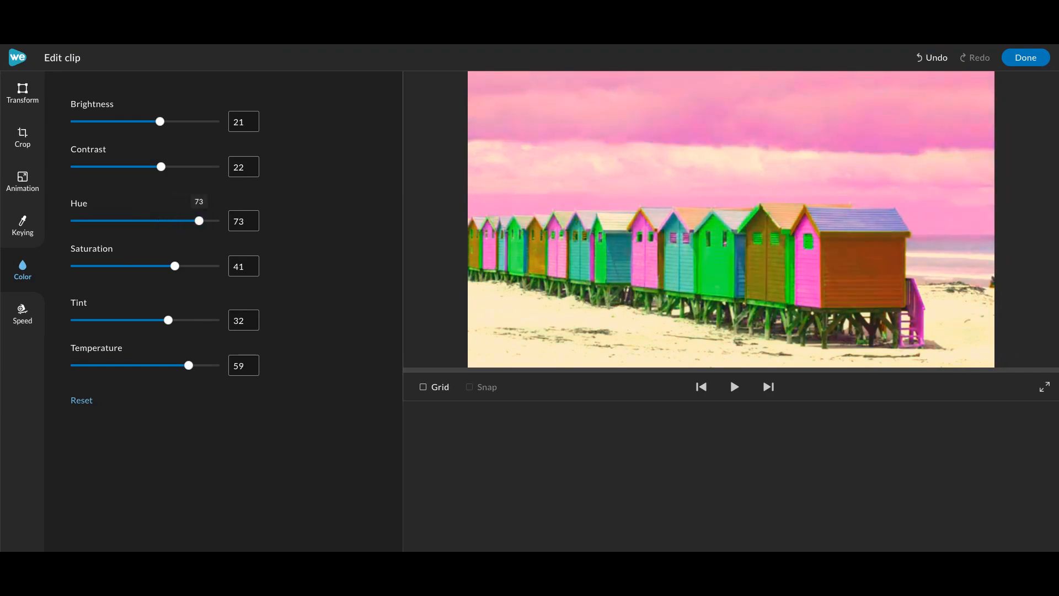
pyautogui.moveTo(199, 221); pyautogui.dragTo(131, 221)
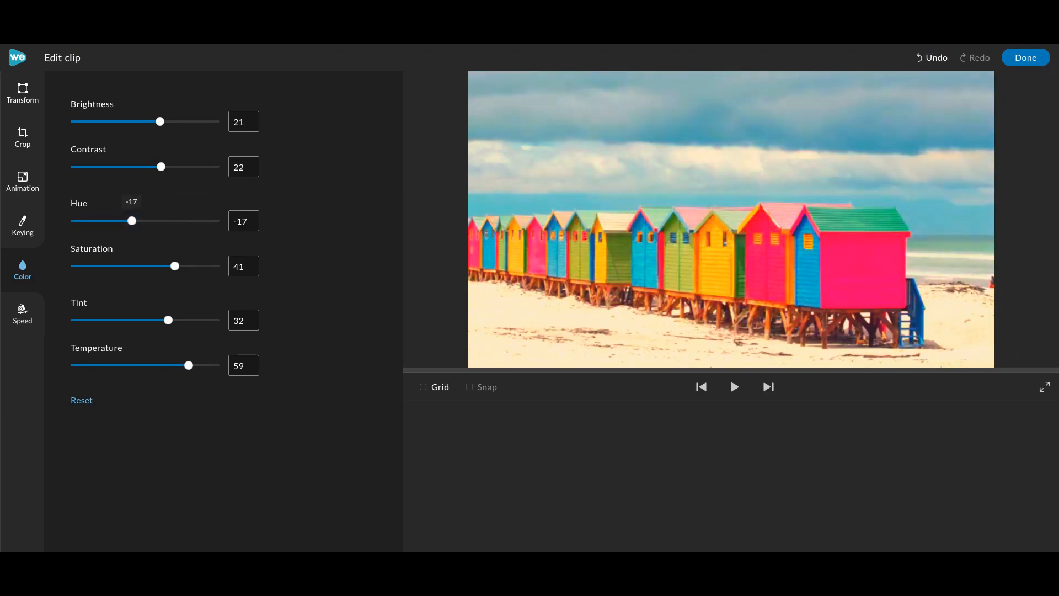
pyautogui.moveTo(188, 365); pyautogui.dragTo(144, 365)
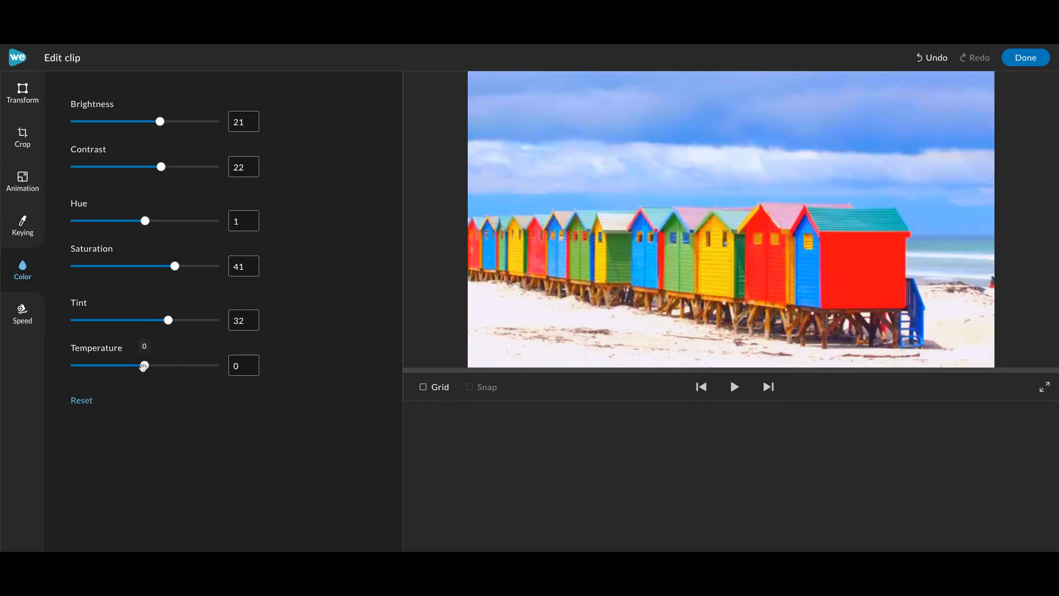
pyautogui.moveTo(143, 365); pyautogui.dragTo(188, 365)
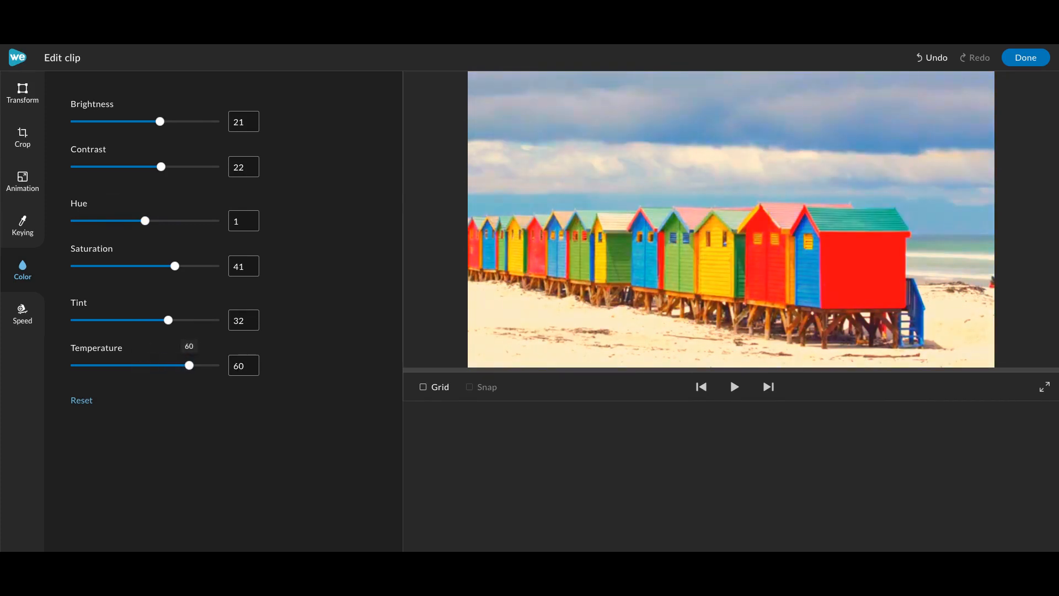
pyautogui.moveTo(189, 365); pyautogui.dragTo(104, 366)
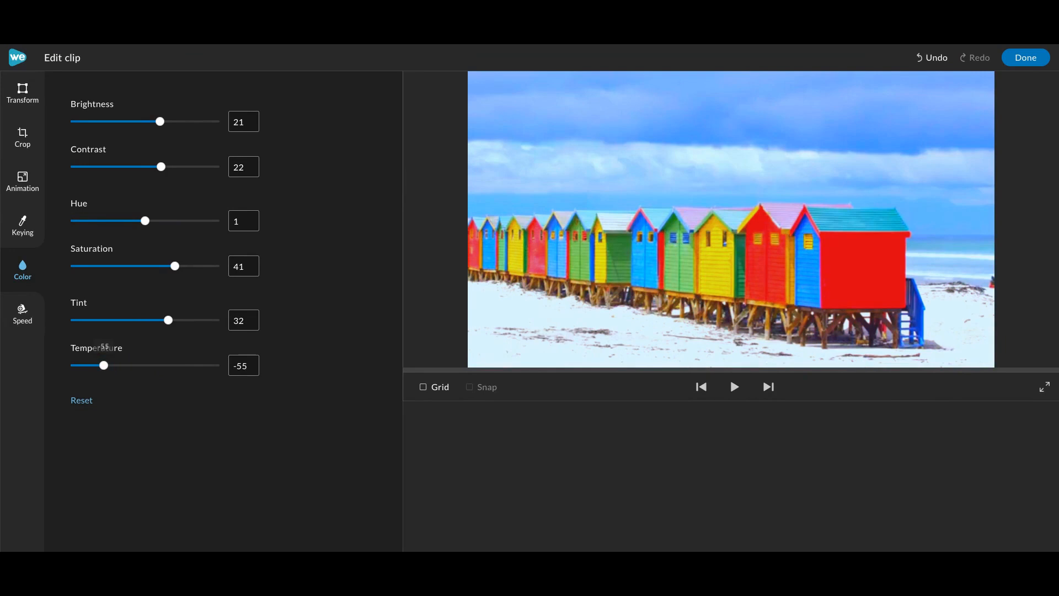
pyautogui.moveTo(189, 46)
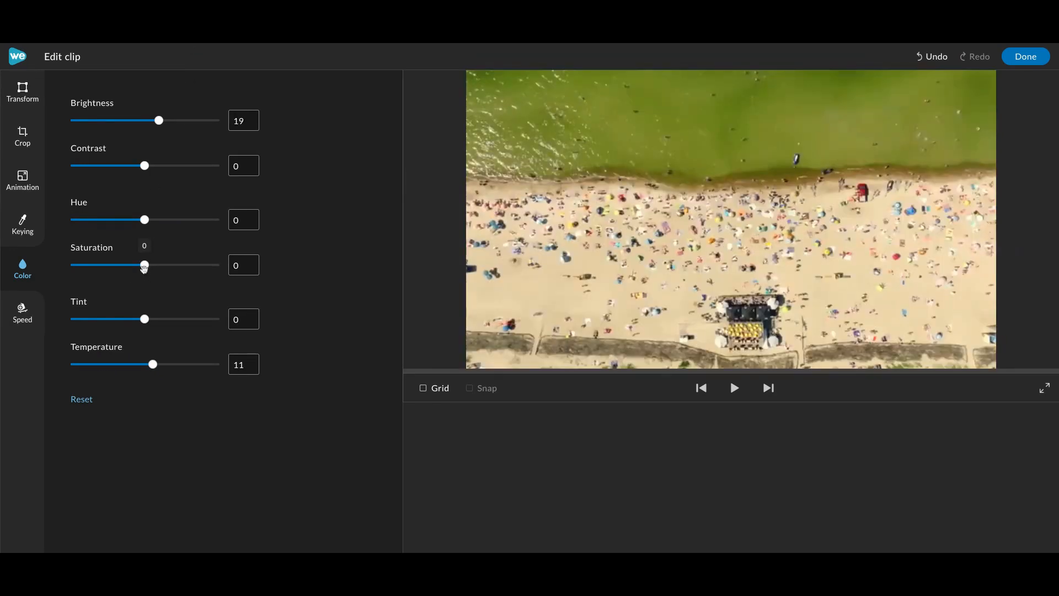
# - Raise the aerial beach clip's saturation to 38 and play it back to check
pyautogui.moveTo(143, 265); pyautogui.dragTo(167, 265)
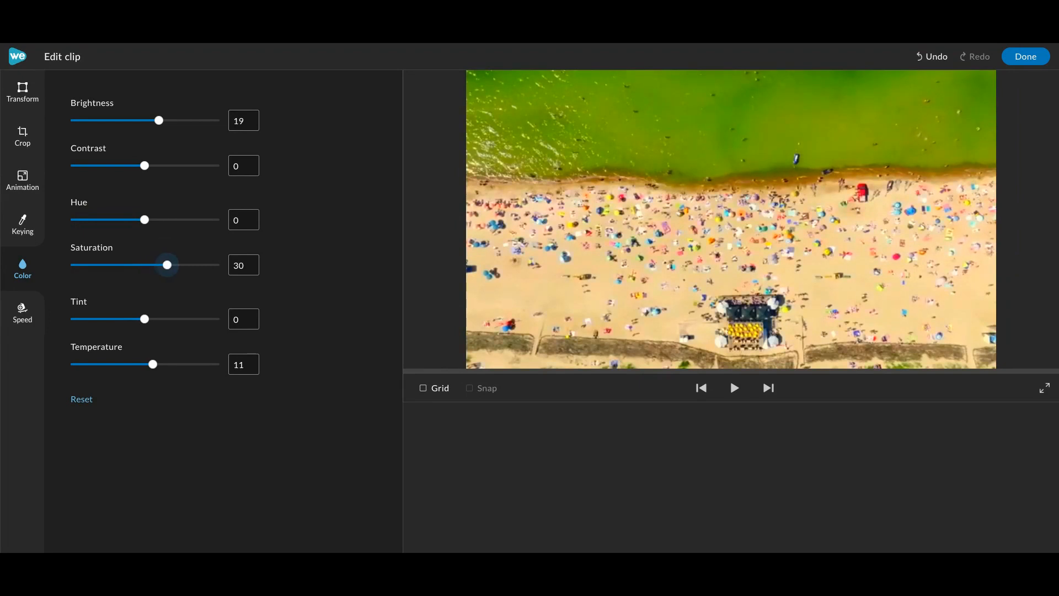
pyautogui.moveTo(168, 265); pyautogui.dragTo(173, 265)
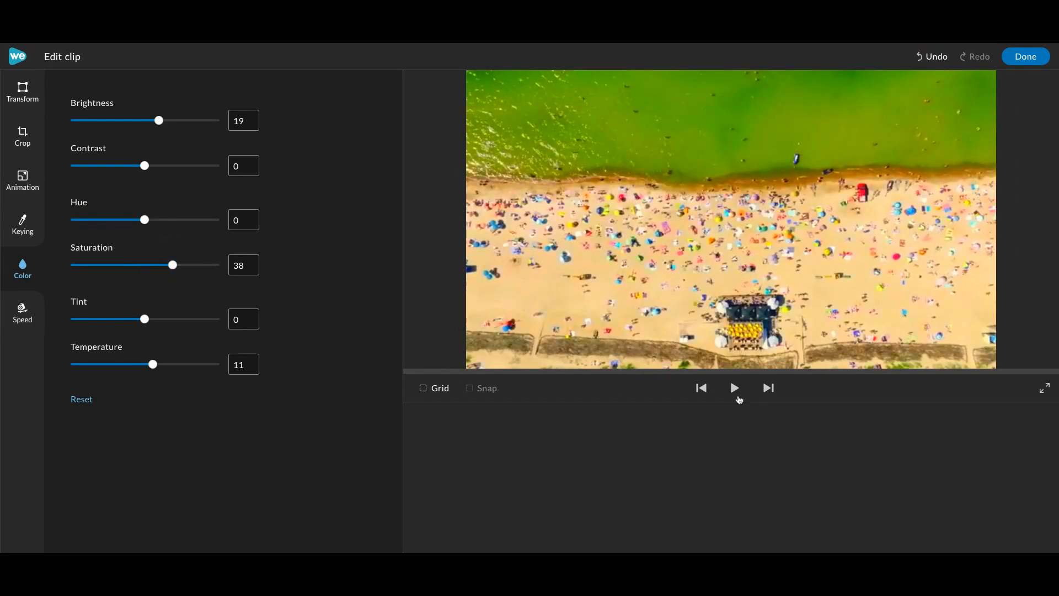
pyautogui.click(735, 389)
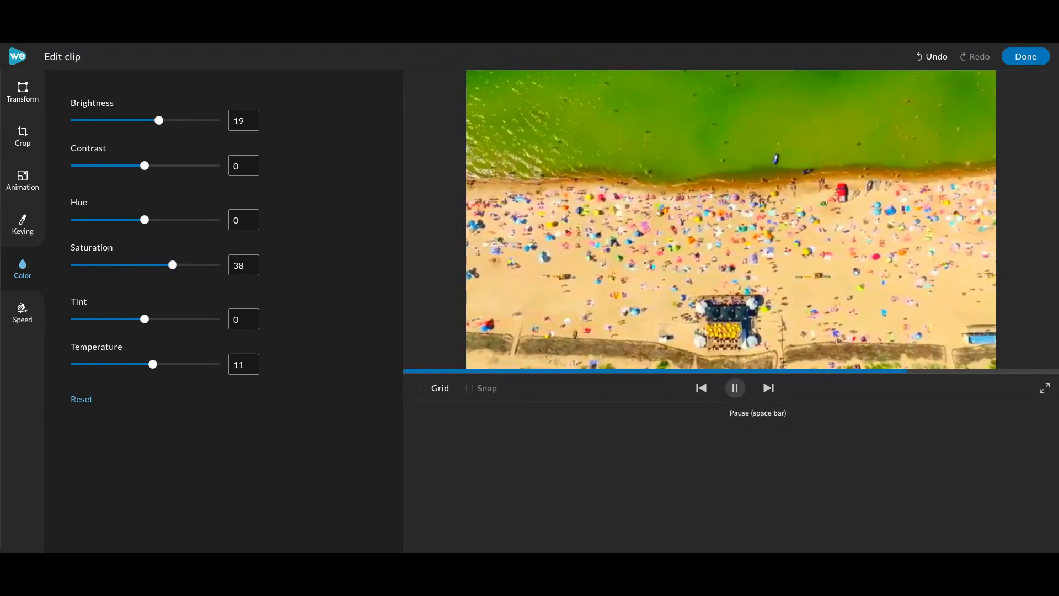